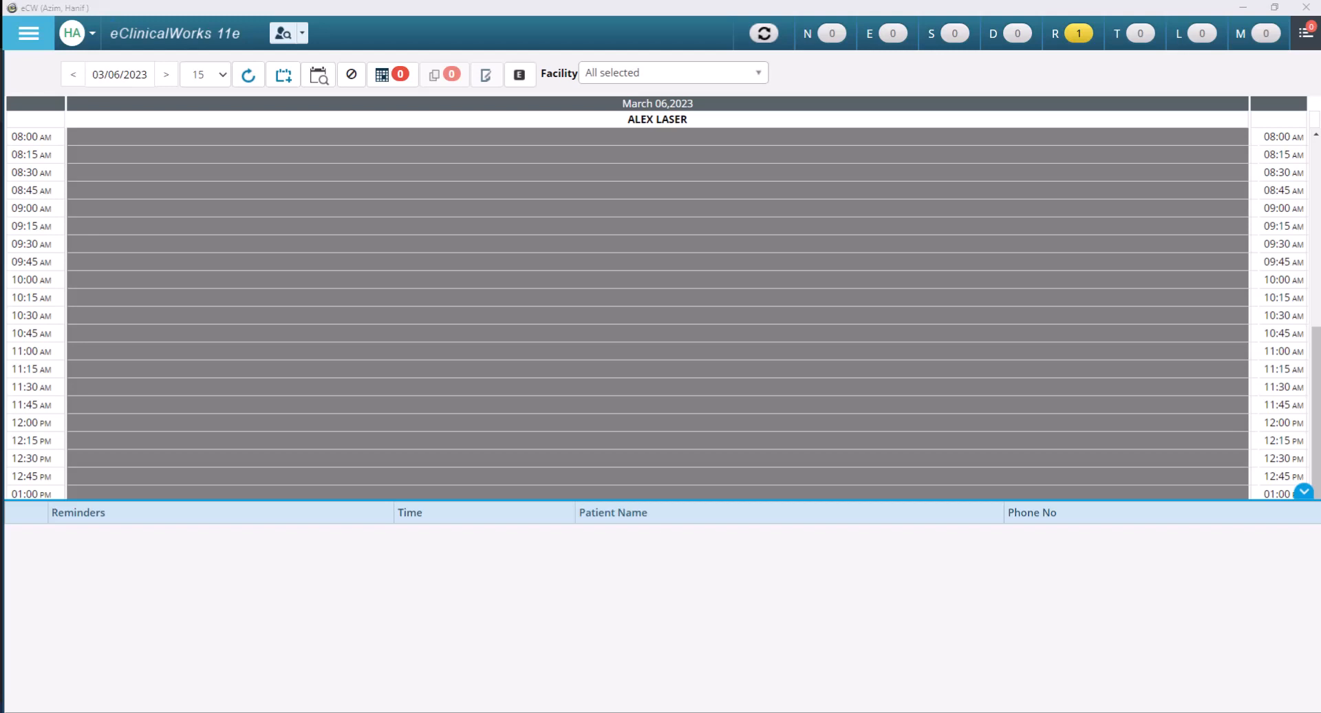
{"action": "mouse_move", "coordinate": [993, 218]}
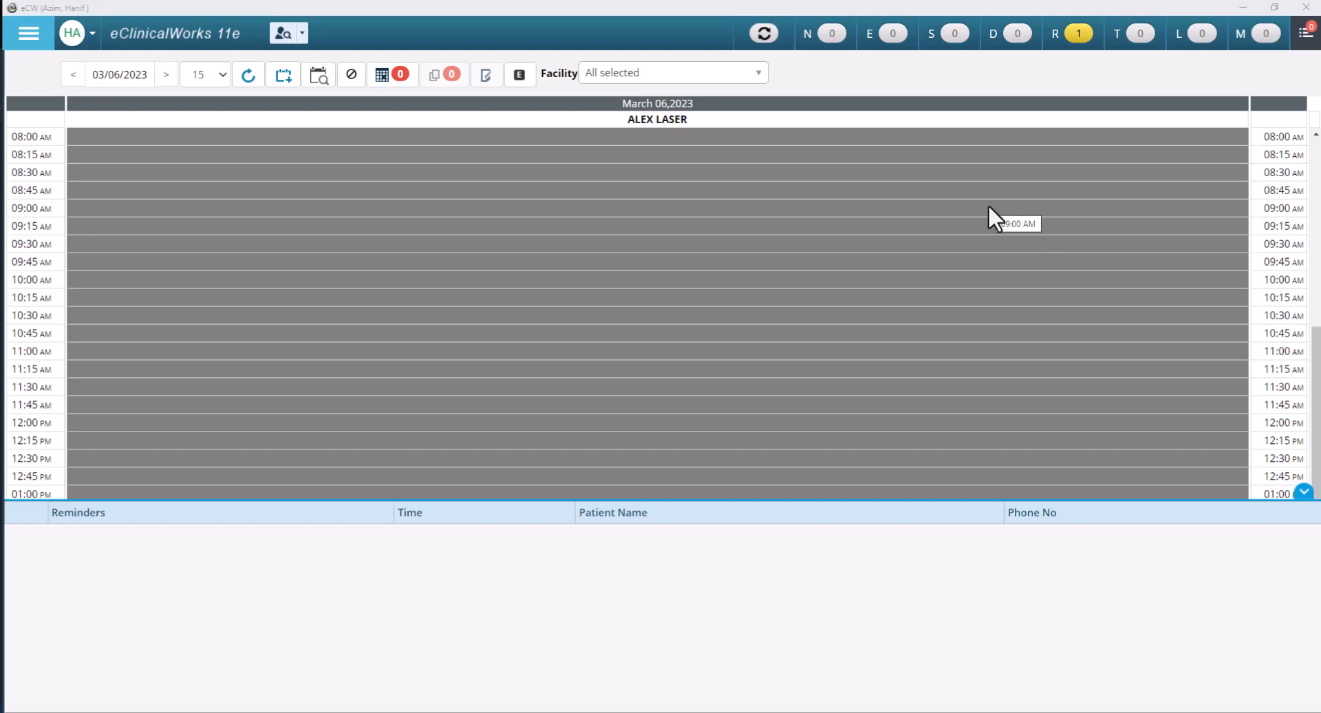
{"action": "mouse_move", "coordinate": [670, 223]}
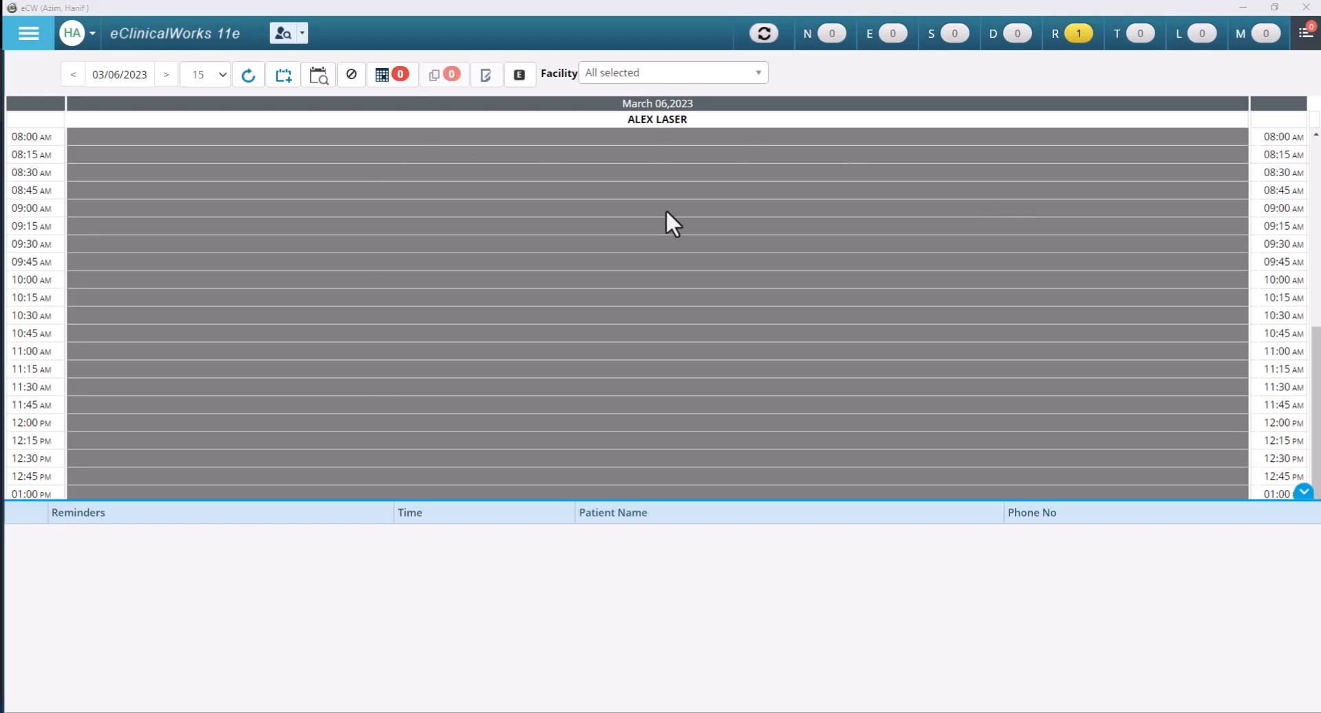
{"action": "mouse_move", "coordinate": [385, 278]}
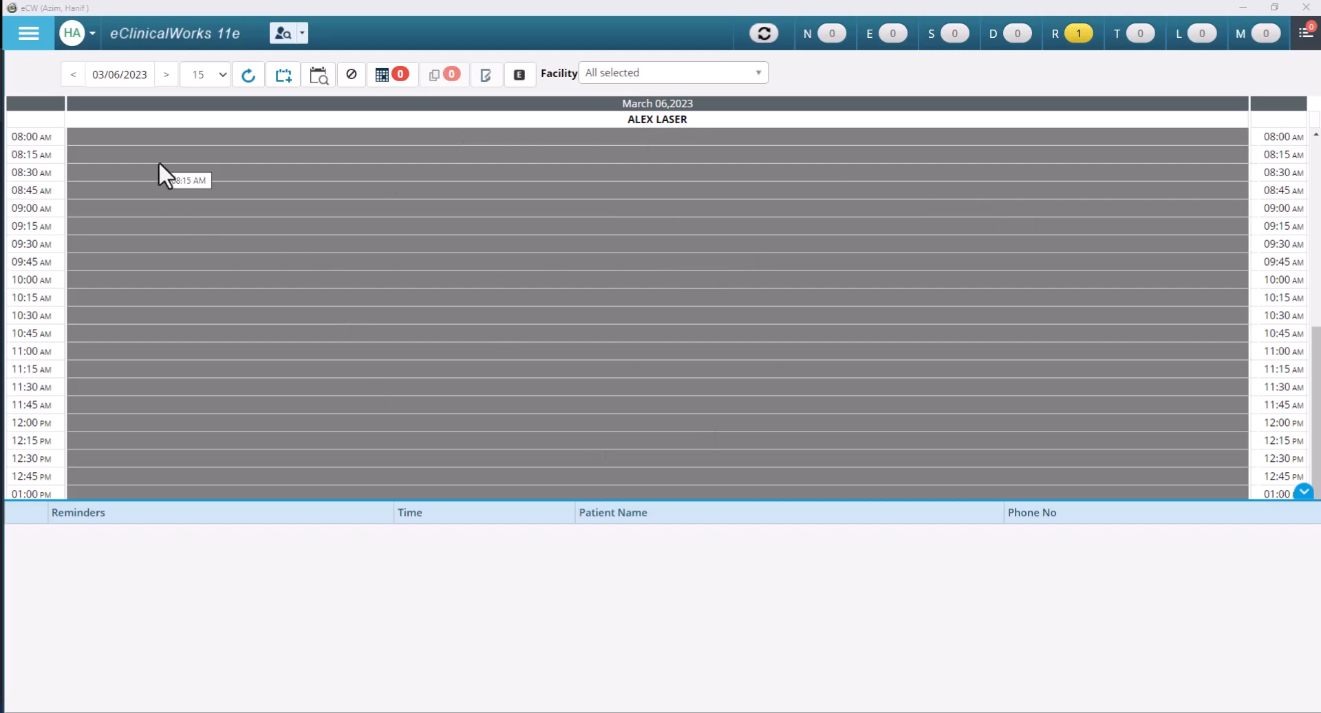
{"action": "mouse_move", "coordinate": [980, 263]}
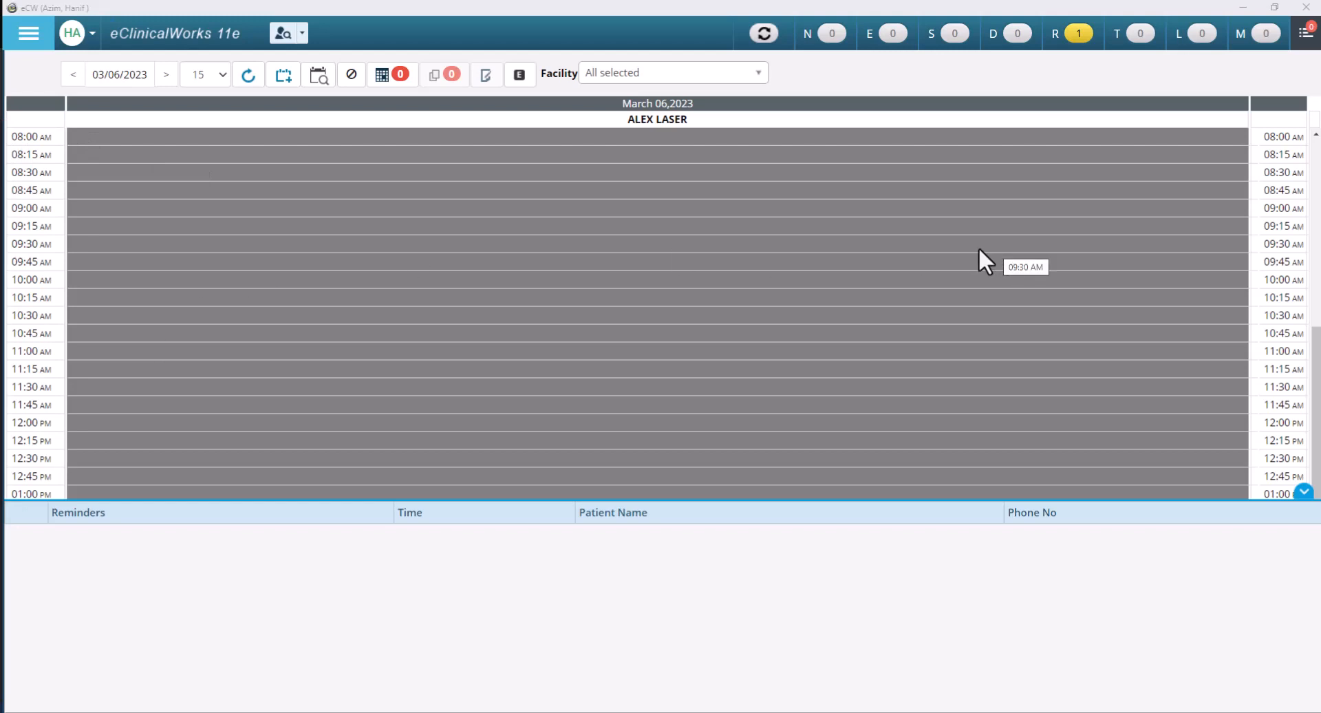
{"action": "mouse_move", "coordinate": [596, 88]}
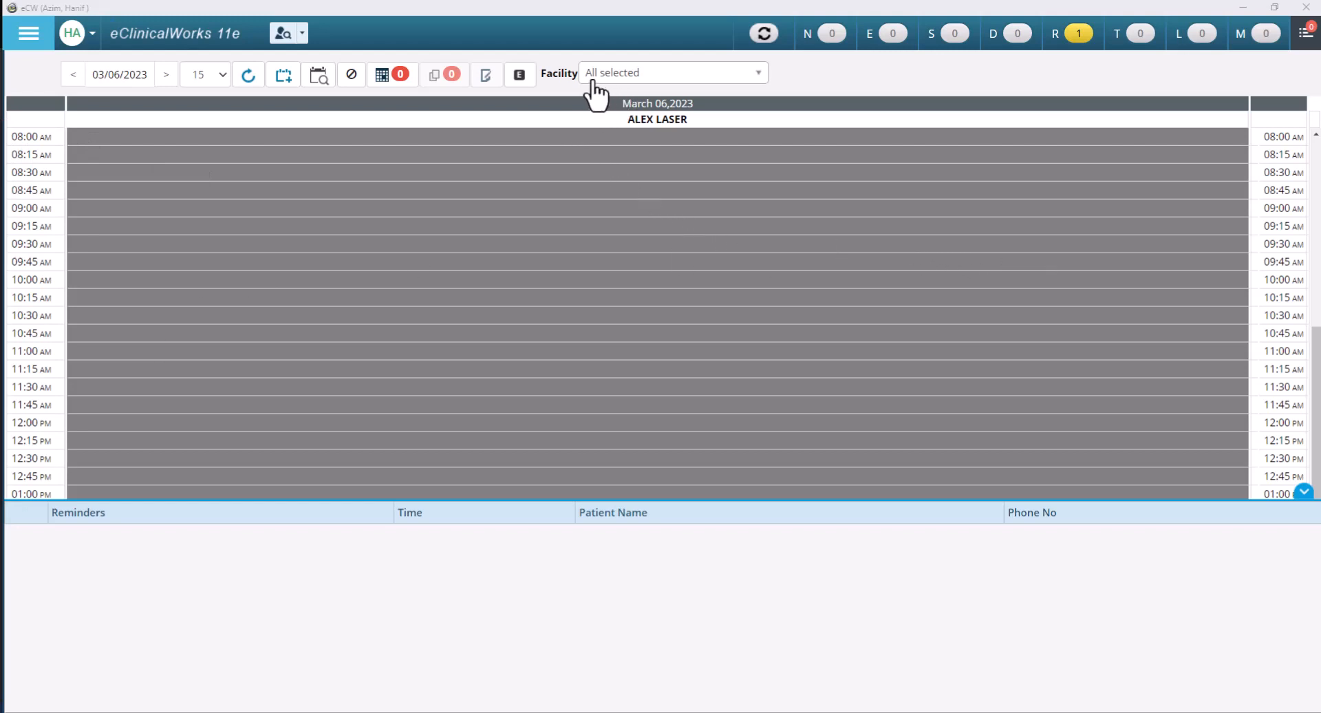
{"action": "mouse_move", "coordinate": [338, 263]}
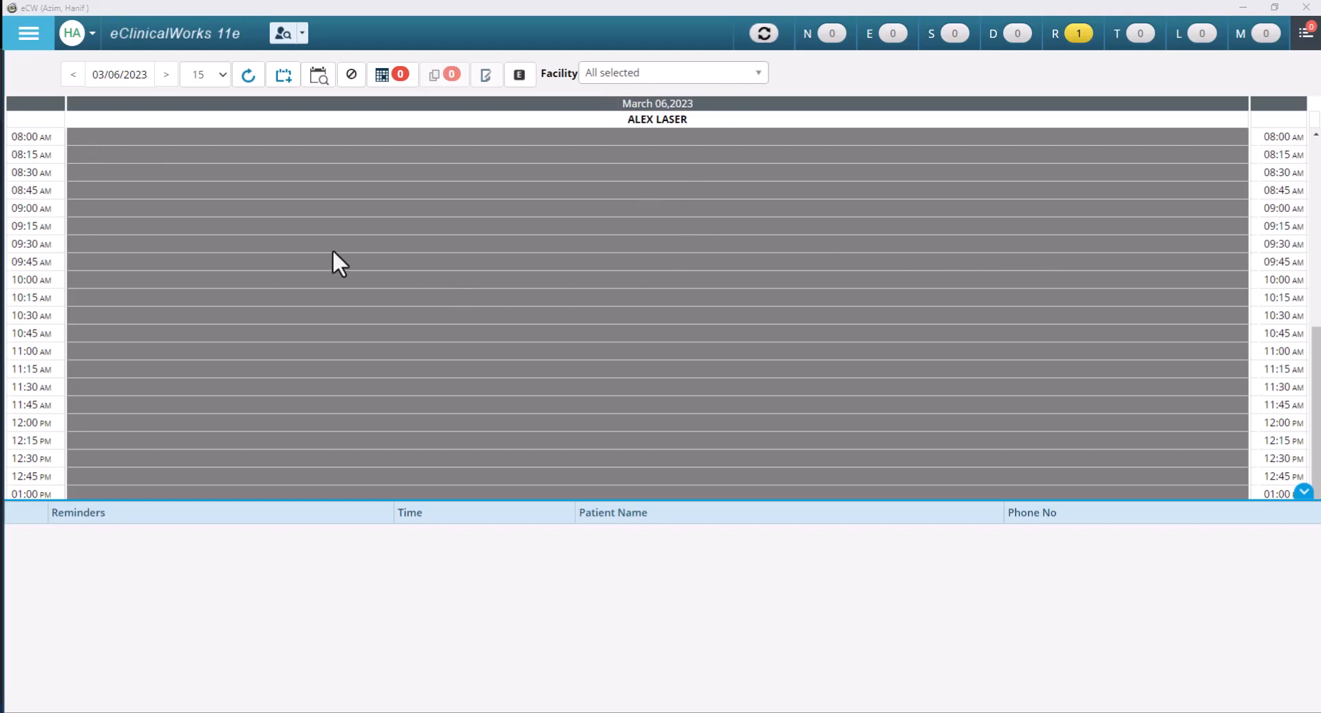
{"action": "mouse_move", "coordinate": [377, 274]}
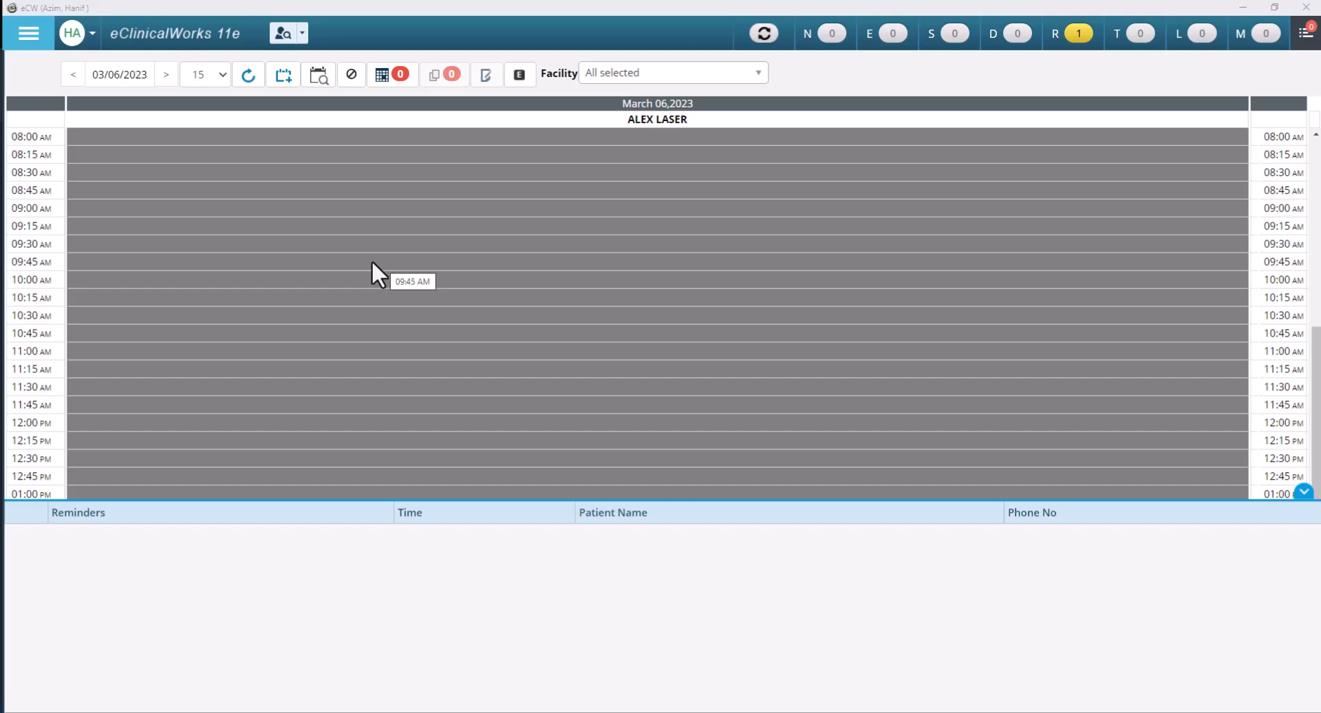
{"action": "mouse_move", "coordinate": [269, 190]}
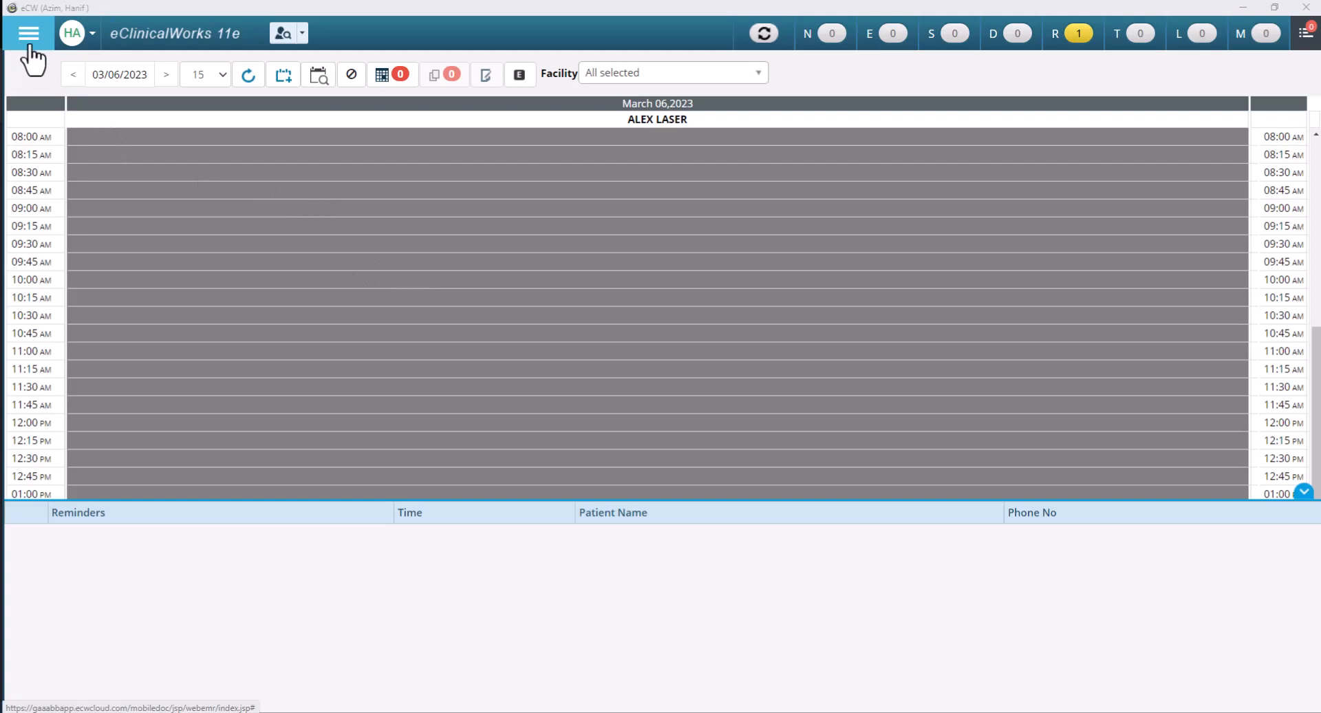
{"action": "mouse_move", "coordinate": [33, 43]}
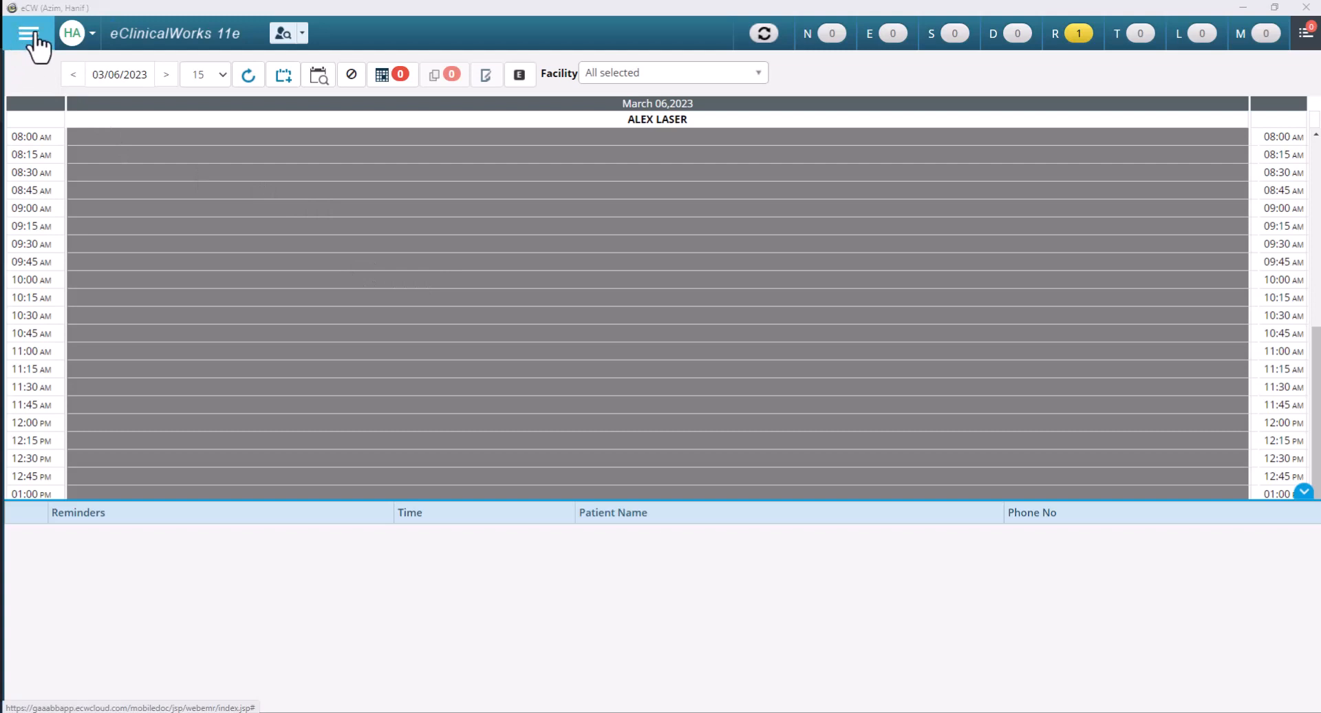
Reach Resource Scheduling from the Practice menu to show the March 6 Sheepshead Bay-Vanguard schedule
{"action": "left_click", "coordinate": [30, 33]}
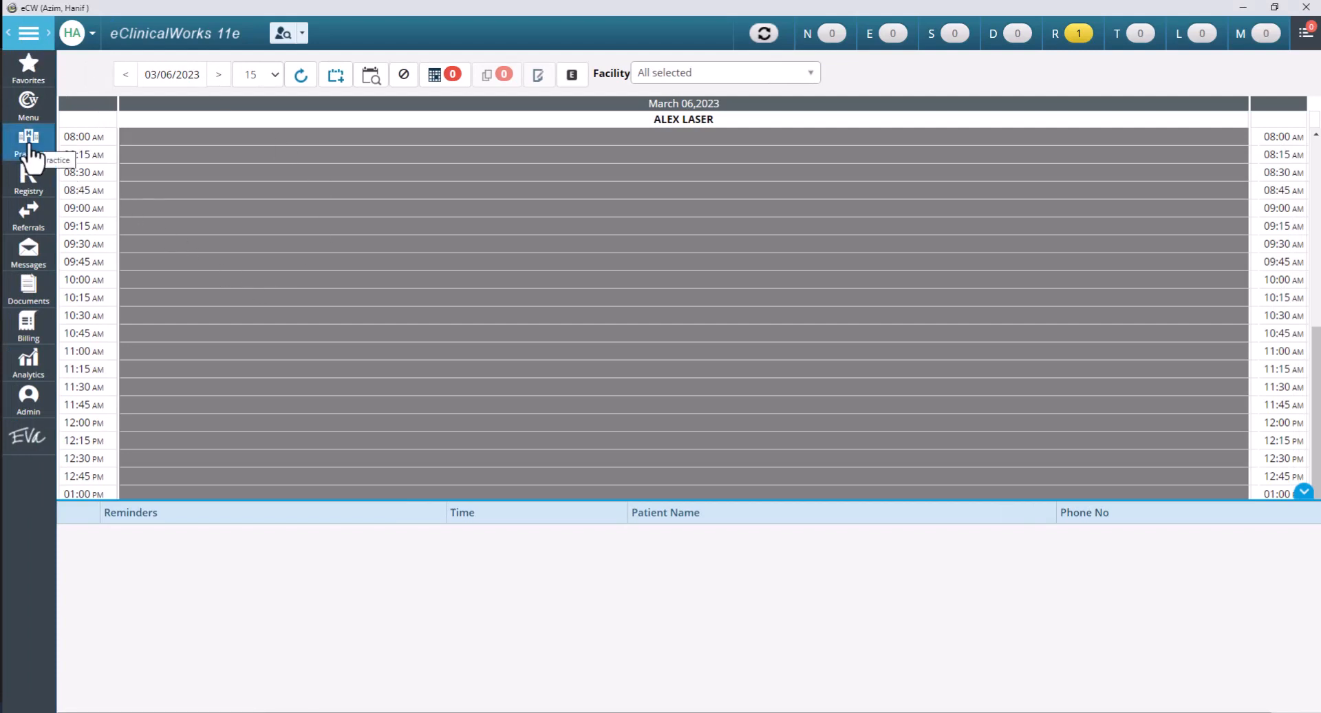
{"action": "left_click", "coordinate": [27, 144]}
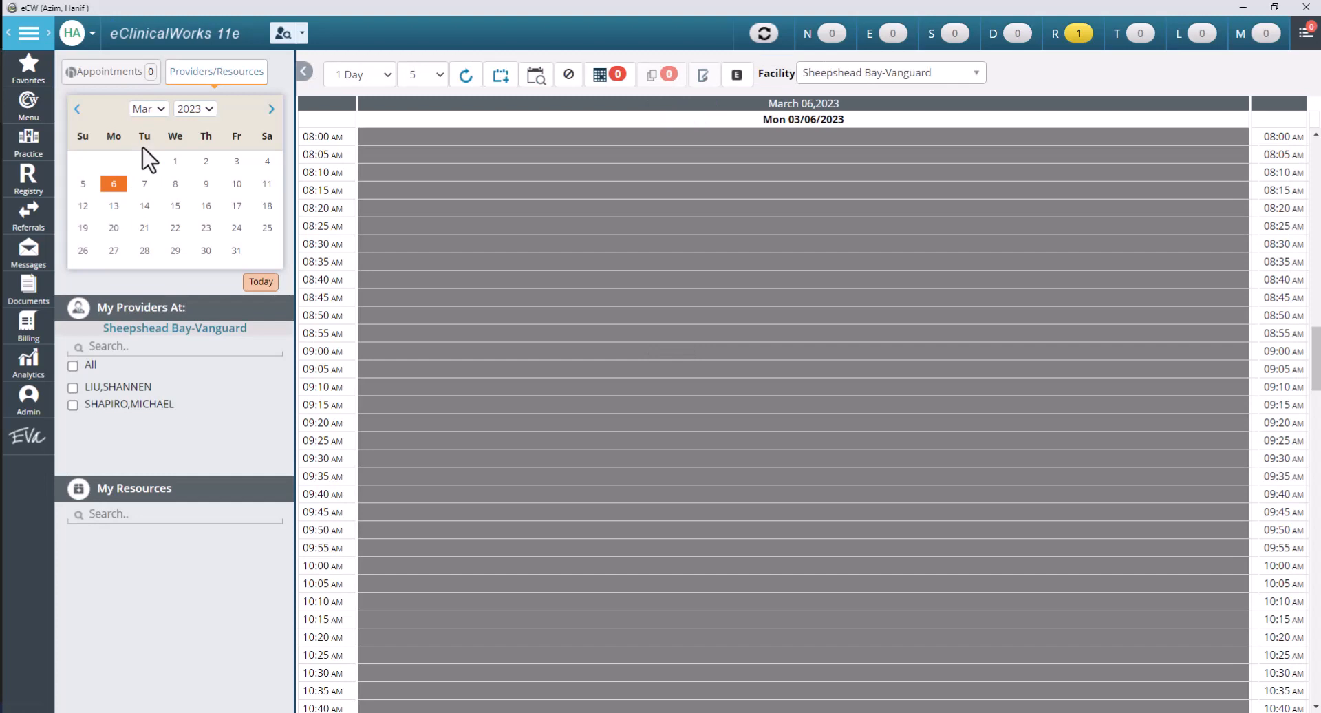
{"action": "mouse_move", "coordinate": [446, 177]}
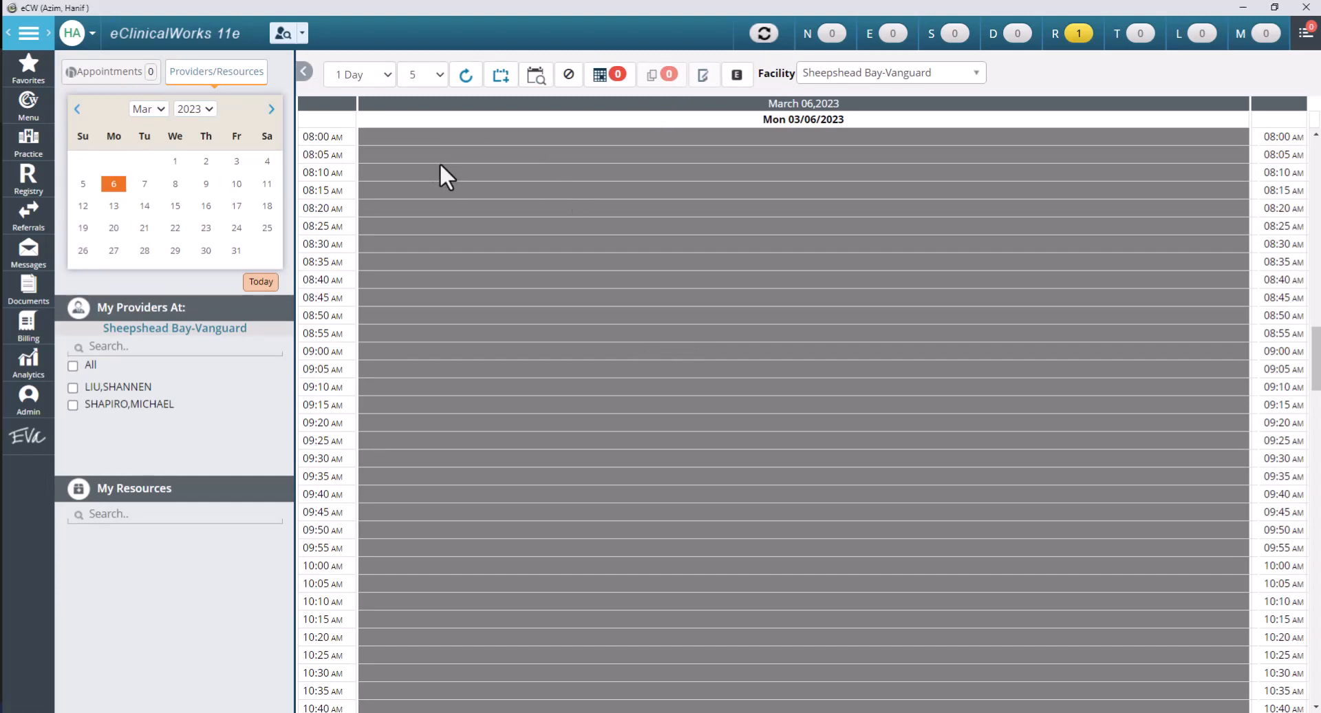
{"action": "mouse_move", "coordinate": [988, 325]}
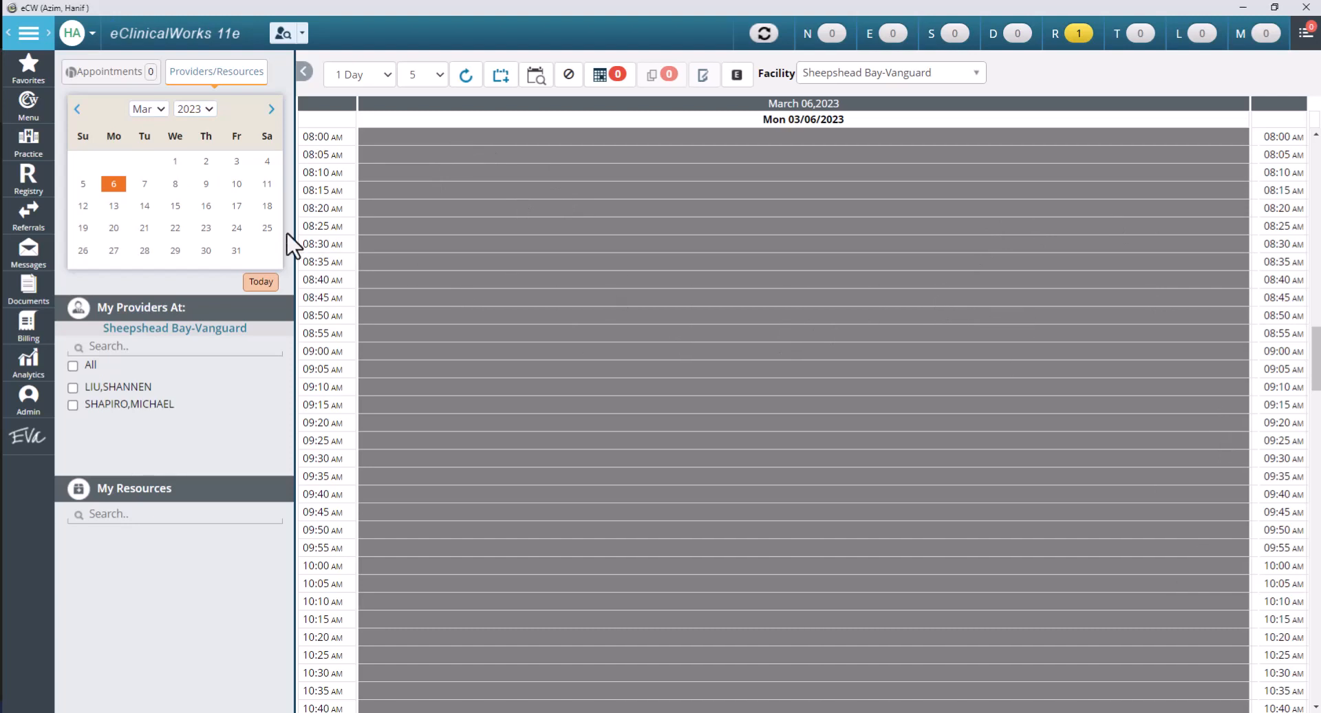
Step the mini calendar through March 7, 8, 9, 10 and 13 to browse those days
{"action": "left_click", "coordinate": [267, 205]}
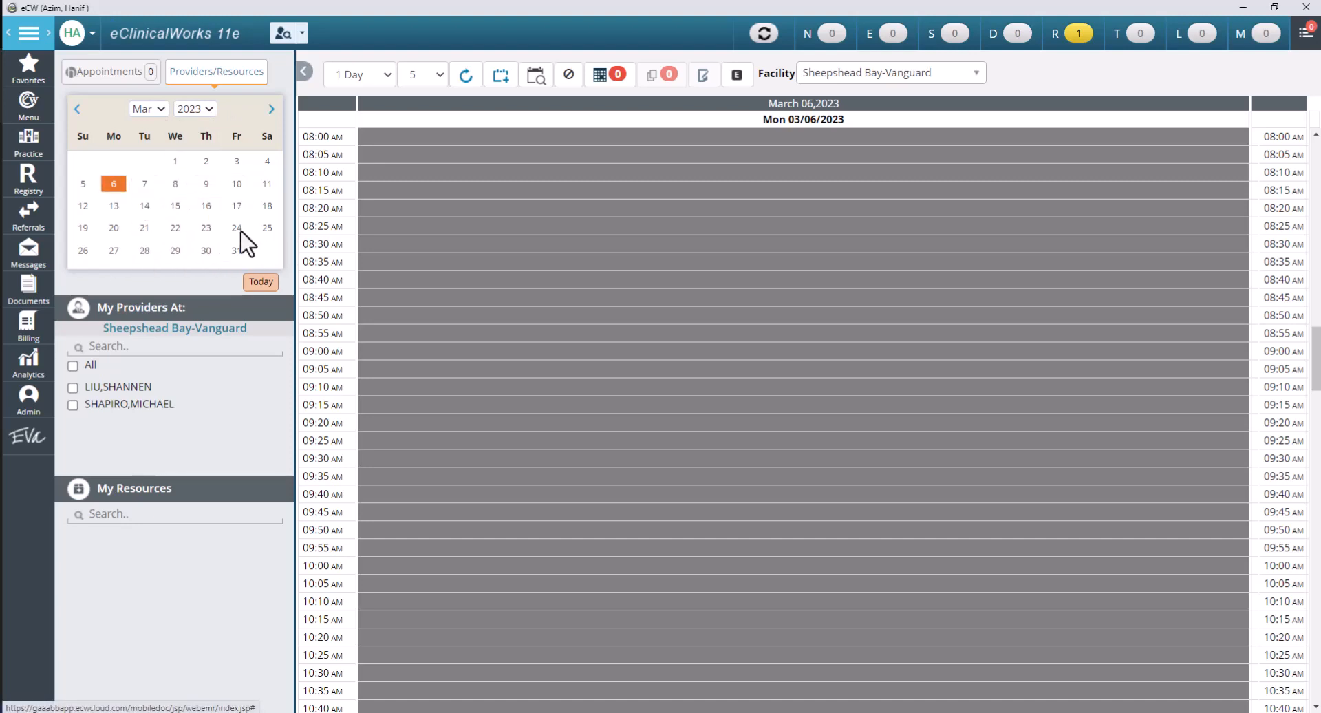
{"action": "left_click", "coordinate": [145, 183]}
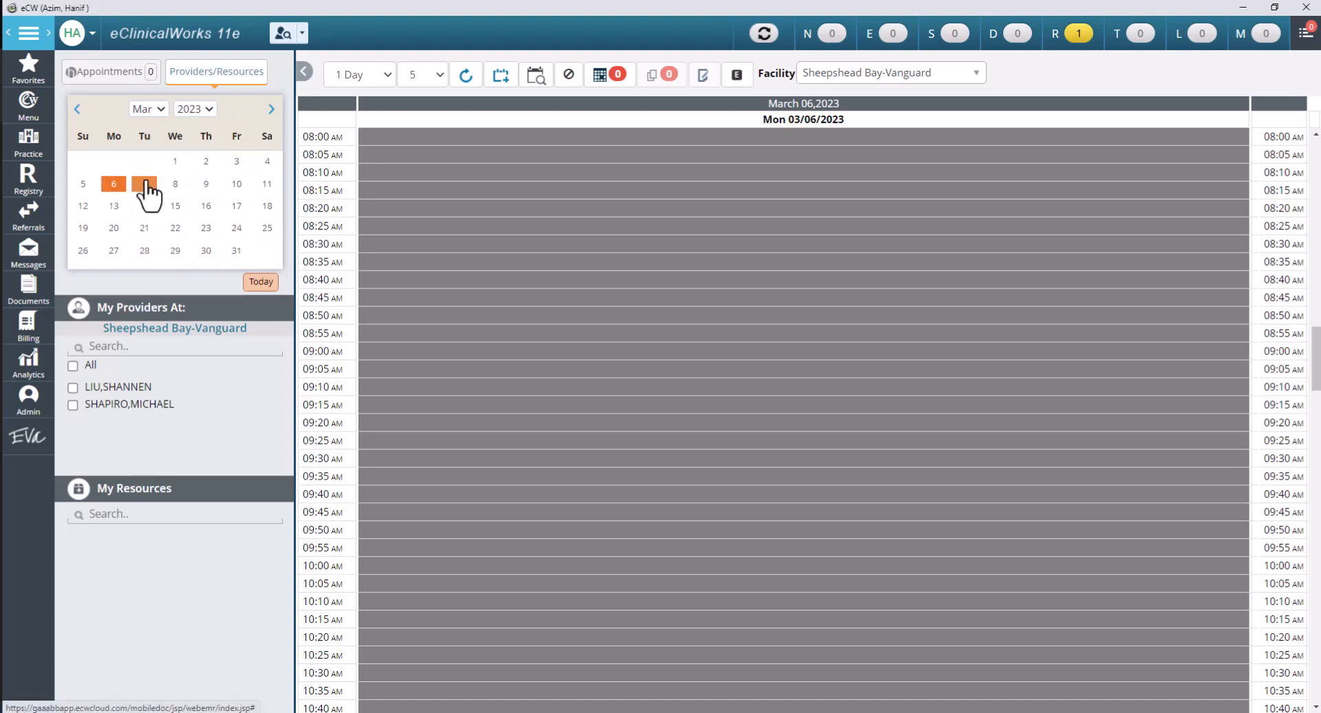
{"action": "left_click", "coordinate": [145, 183]}
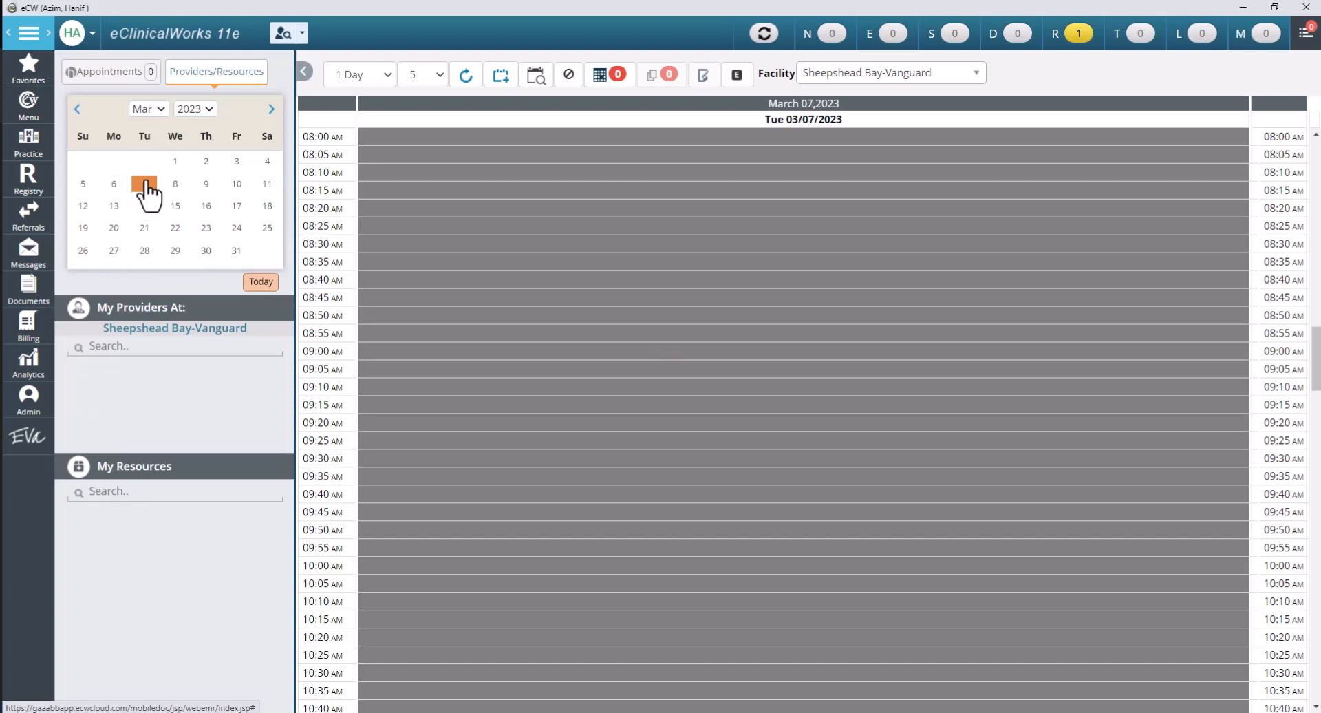
{"action": "left_click", "coordinate": [175, 184]}
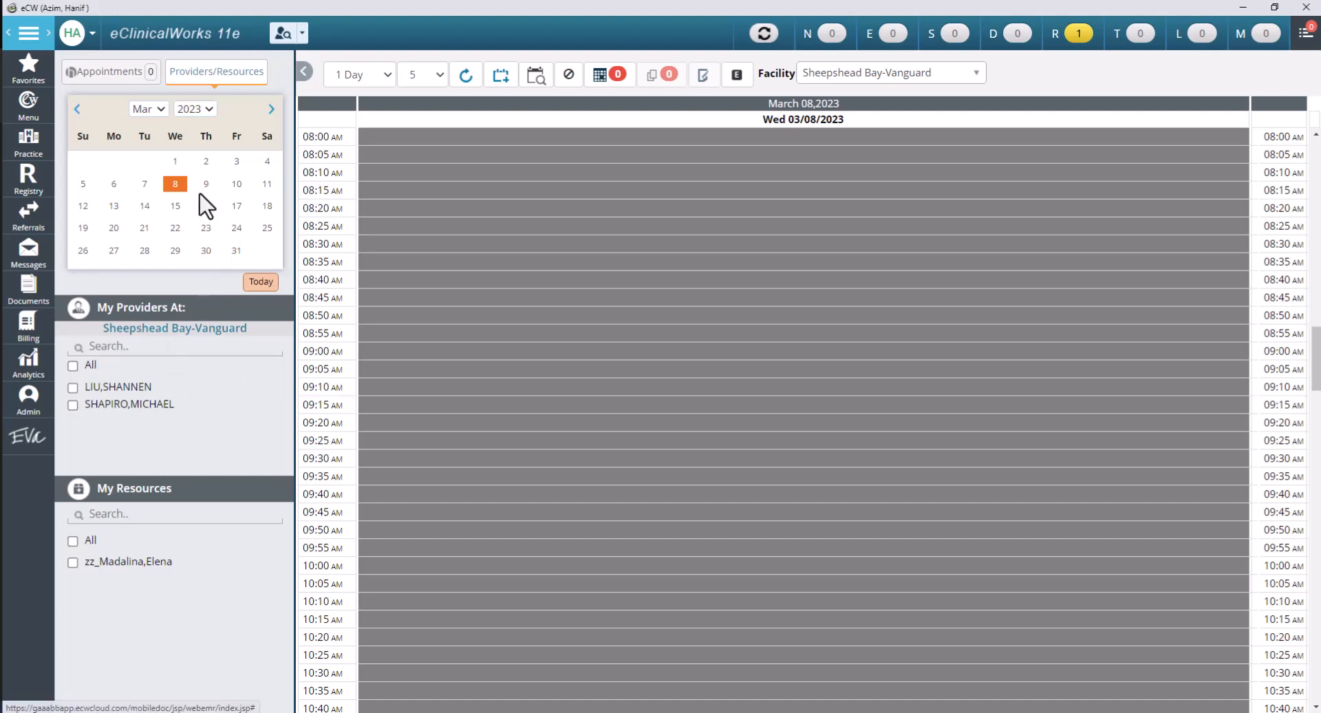
{"action": "left_click", "coordinate": [205, 183]}
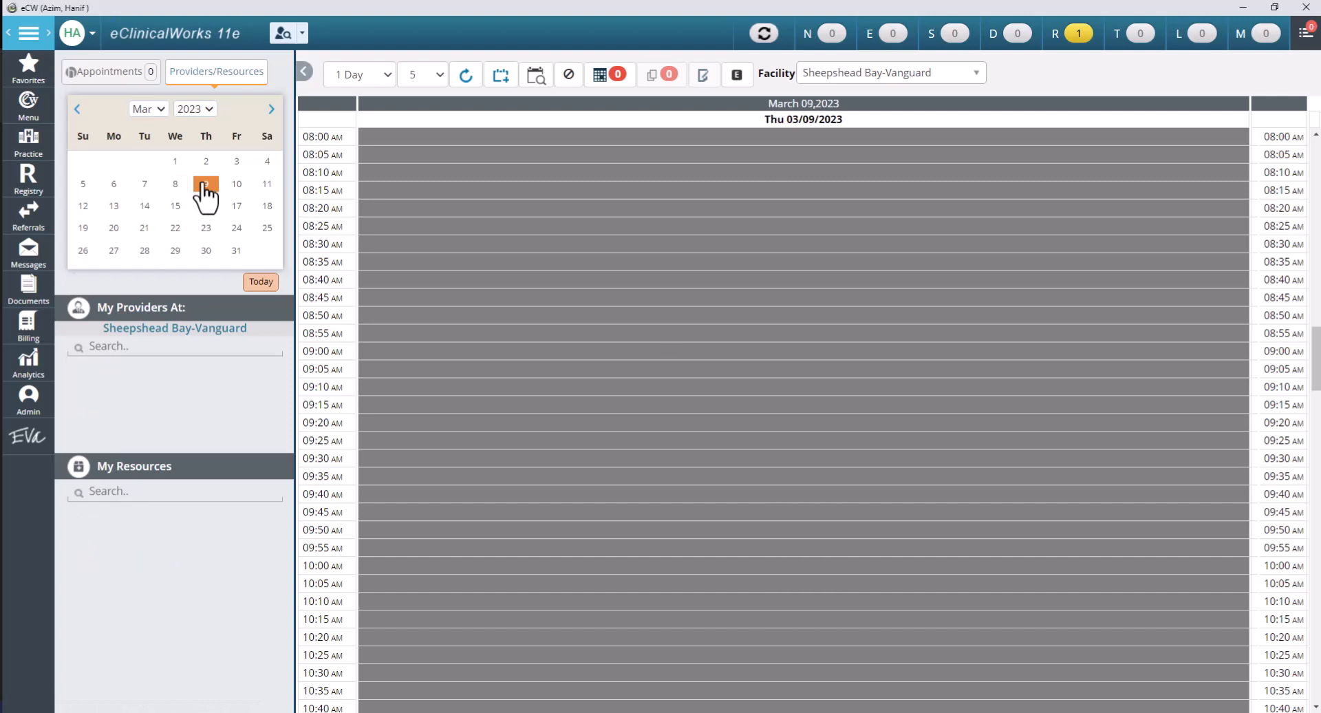
{"action": "left_click", "coordinate": [236, 183]}
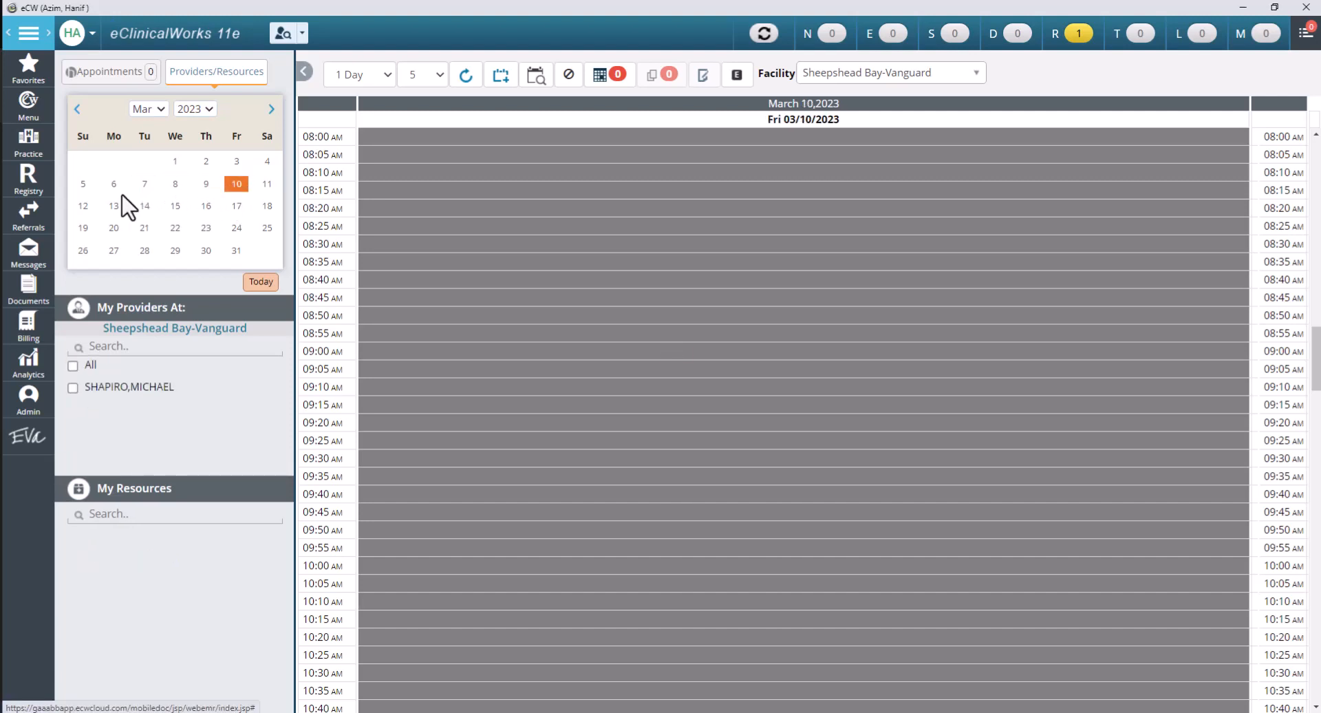
{"action": "left_click", "coordinate": [113, 183]}
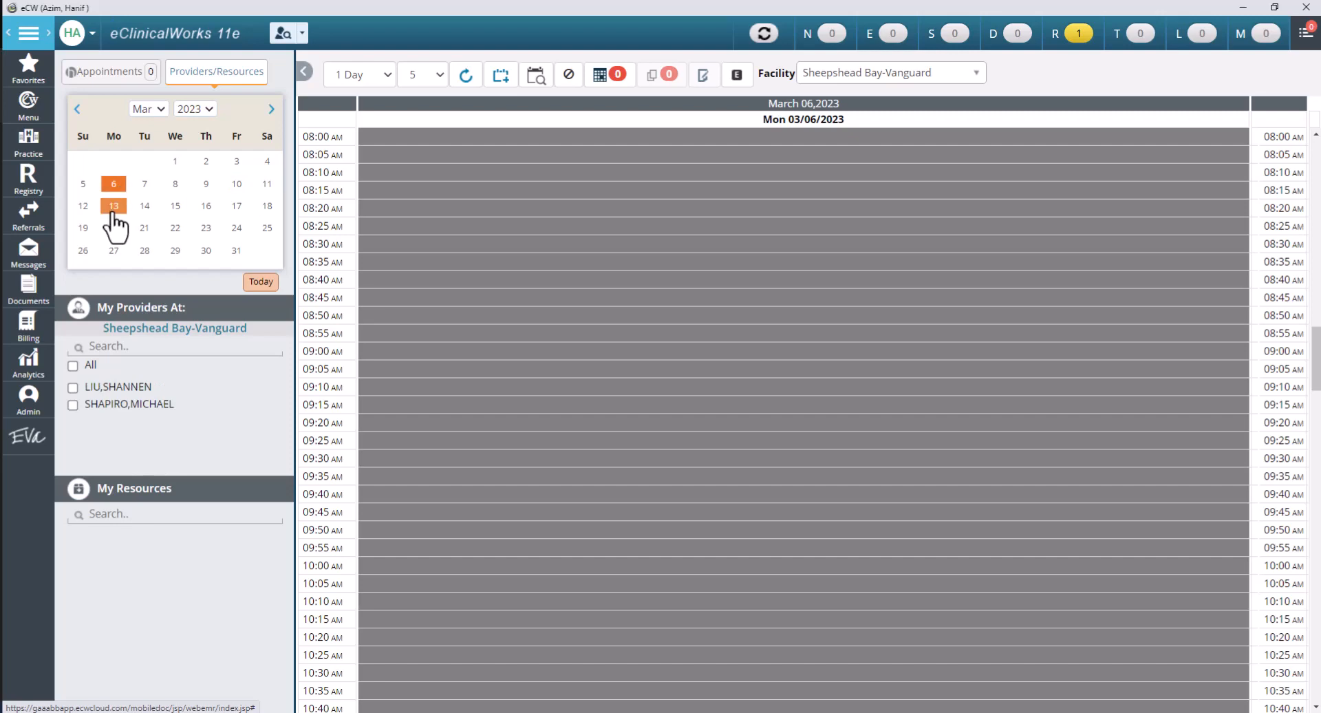
{"action": "left_click", "coordinate": [144, 205]}
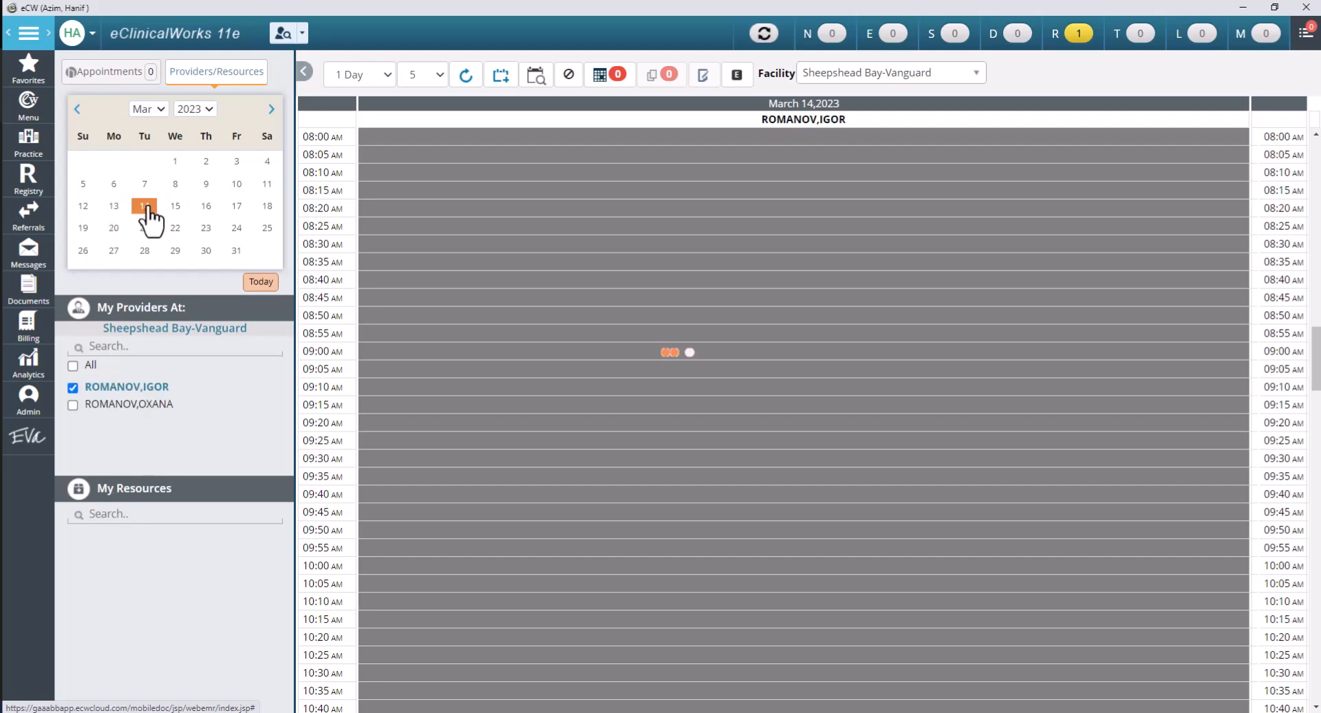
{"action": "left_click", "coordinate": [237, 205]}
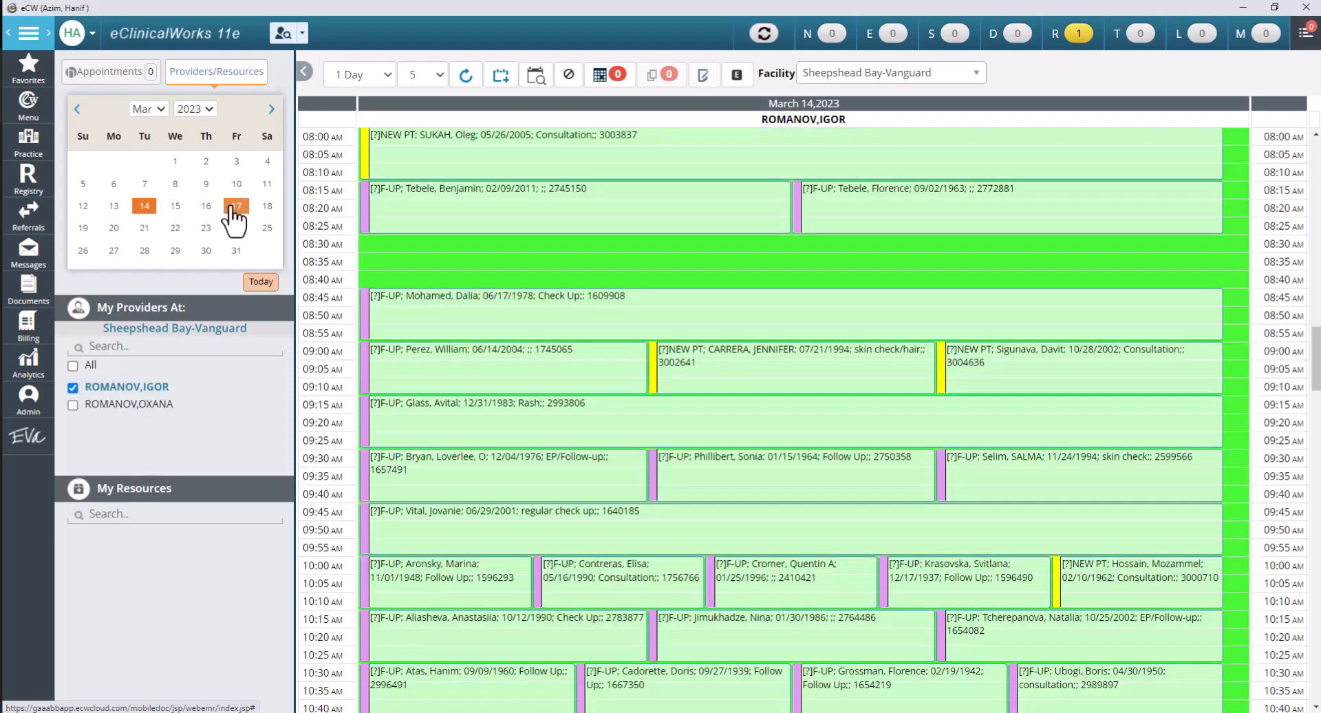
{"action": "left_click", "coordinate": [237, 205]}
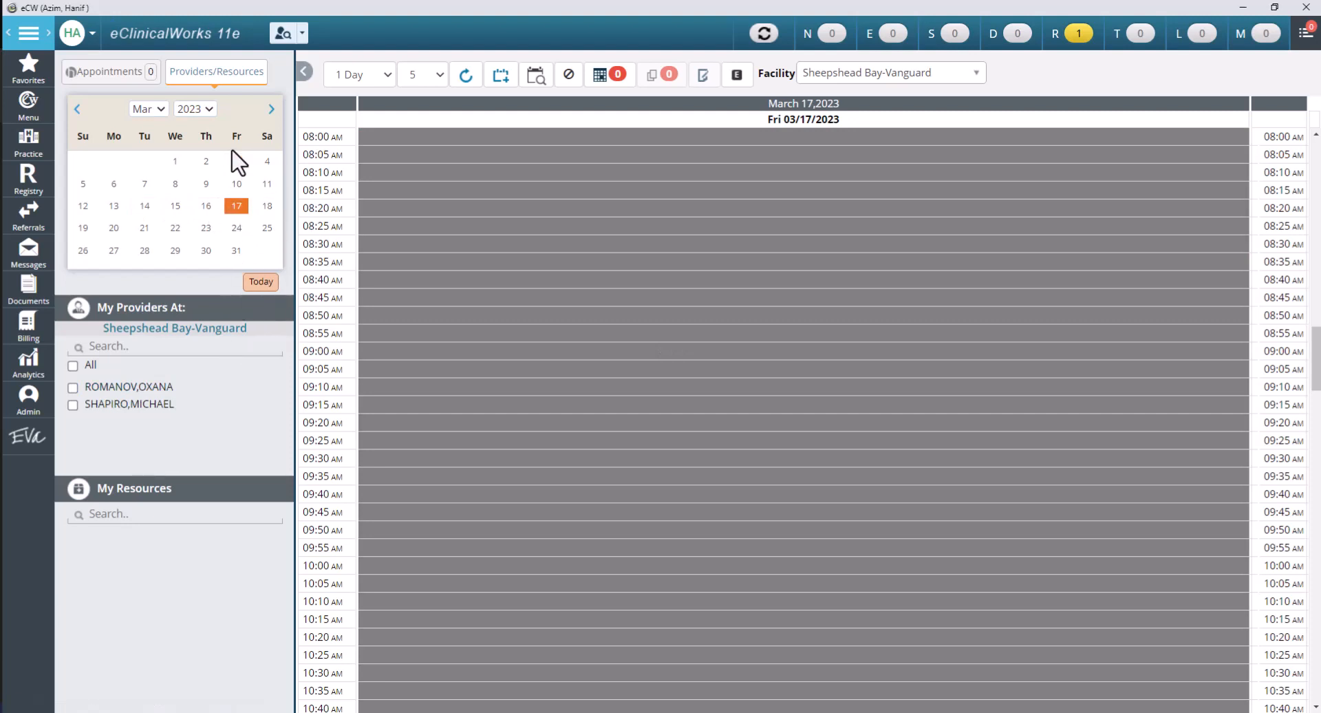
{"action": "mouse_move", "coordinate": [143, 417]}
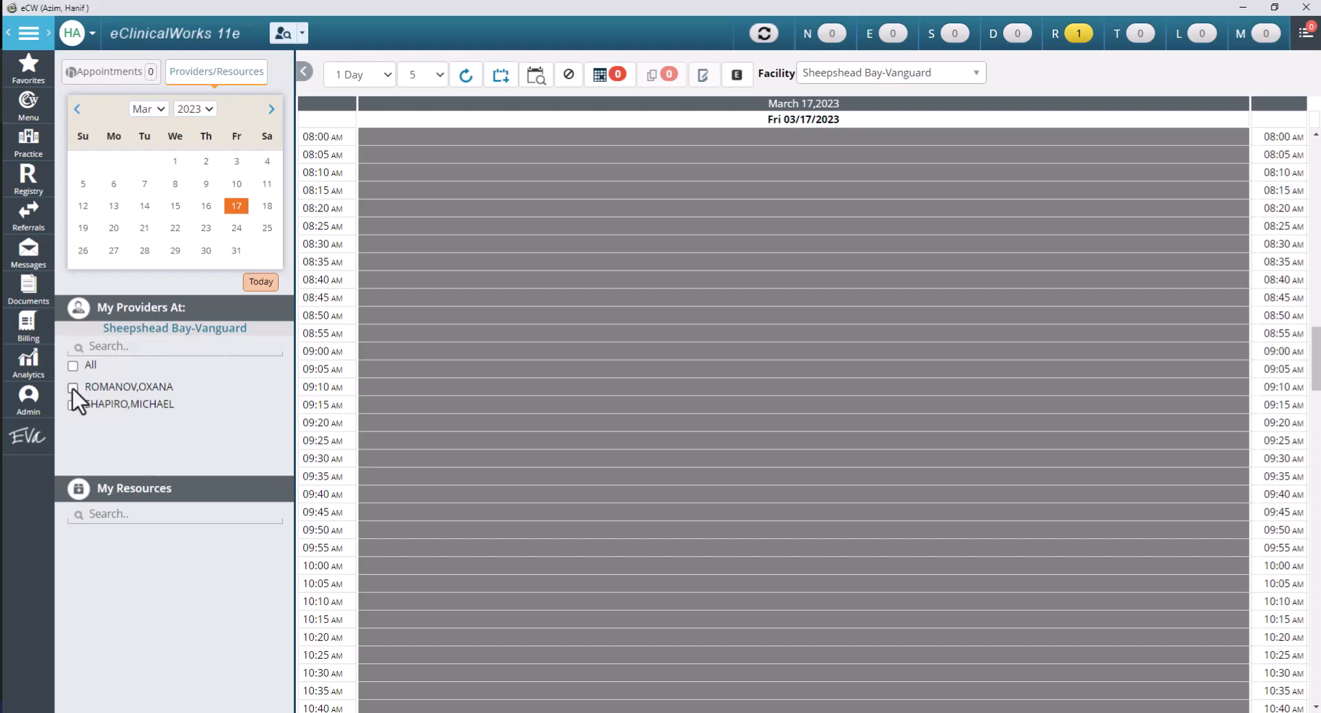
{"action": "left_click", "coordinate": [73, 387]}
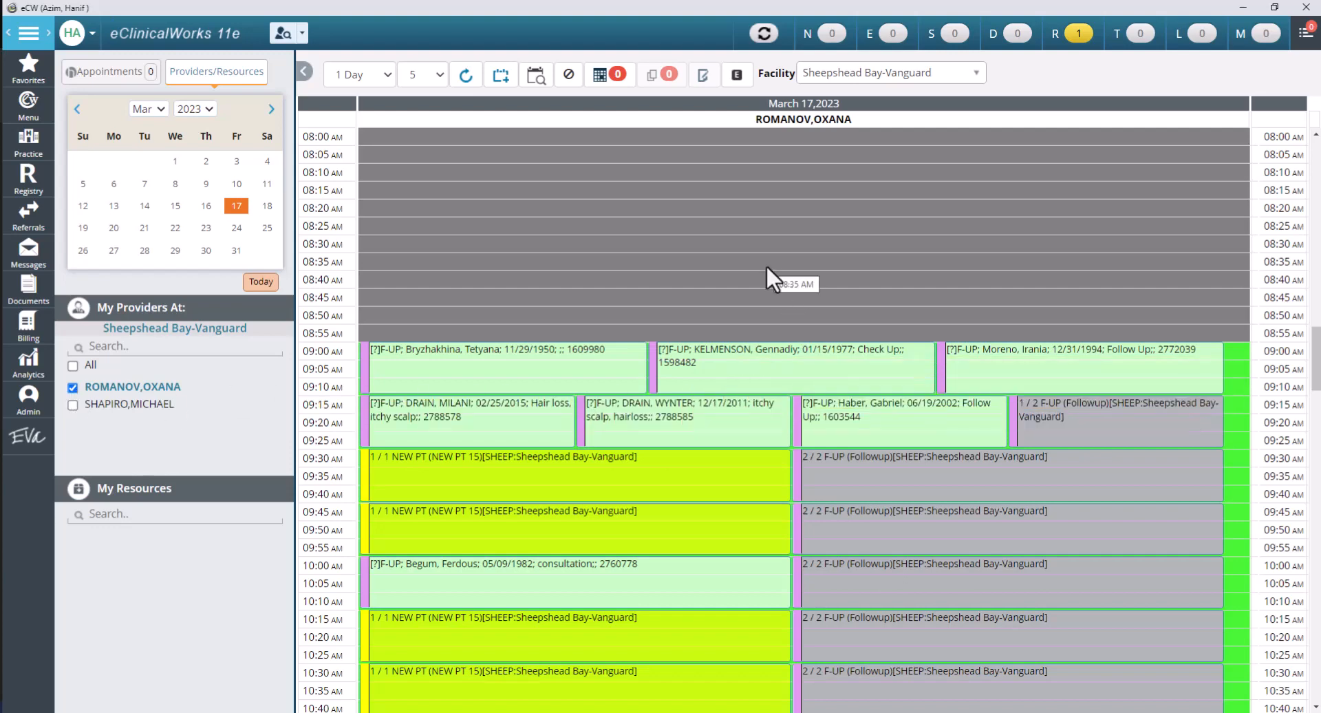
Scroll down the March 17 schedule grid to review the later appointment slots
{"action": "scroll", "scroll_direction": "down", "scroll_amount": 3}
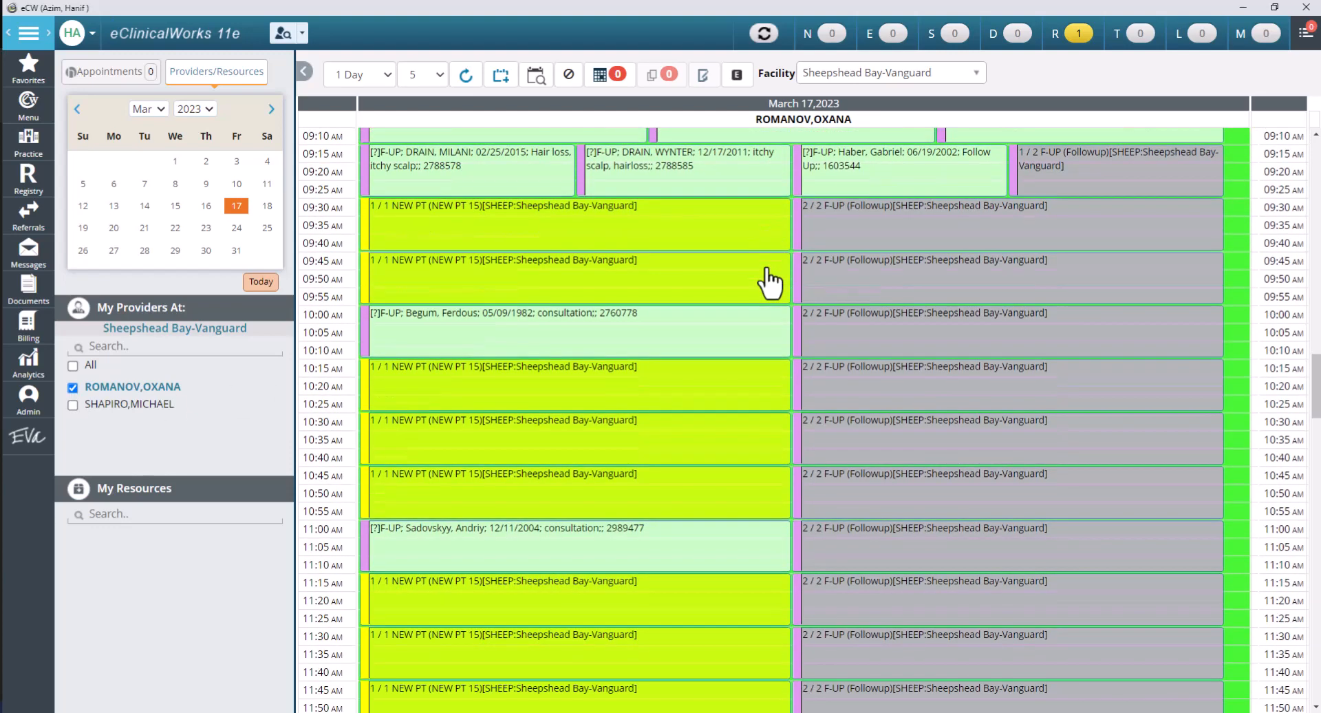
{"action": "scroll", "scroll_direction": "down", "scroll_amount": 3}
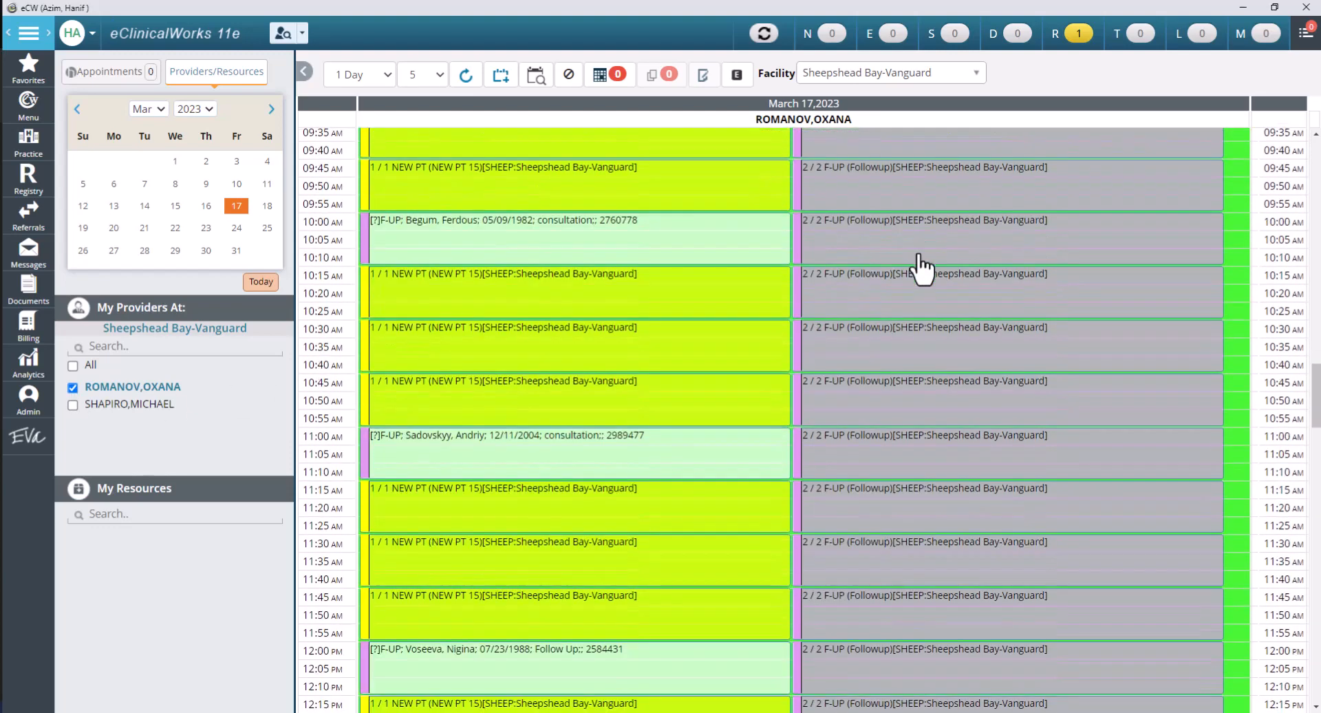
{"action": "scroll", "scroll_direction": "down", "scroll_amount": 3}
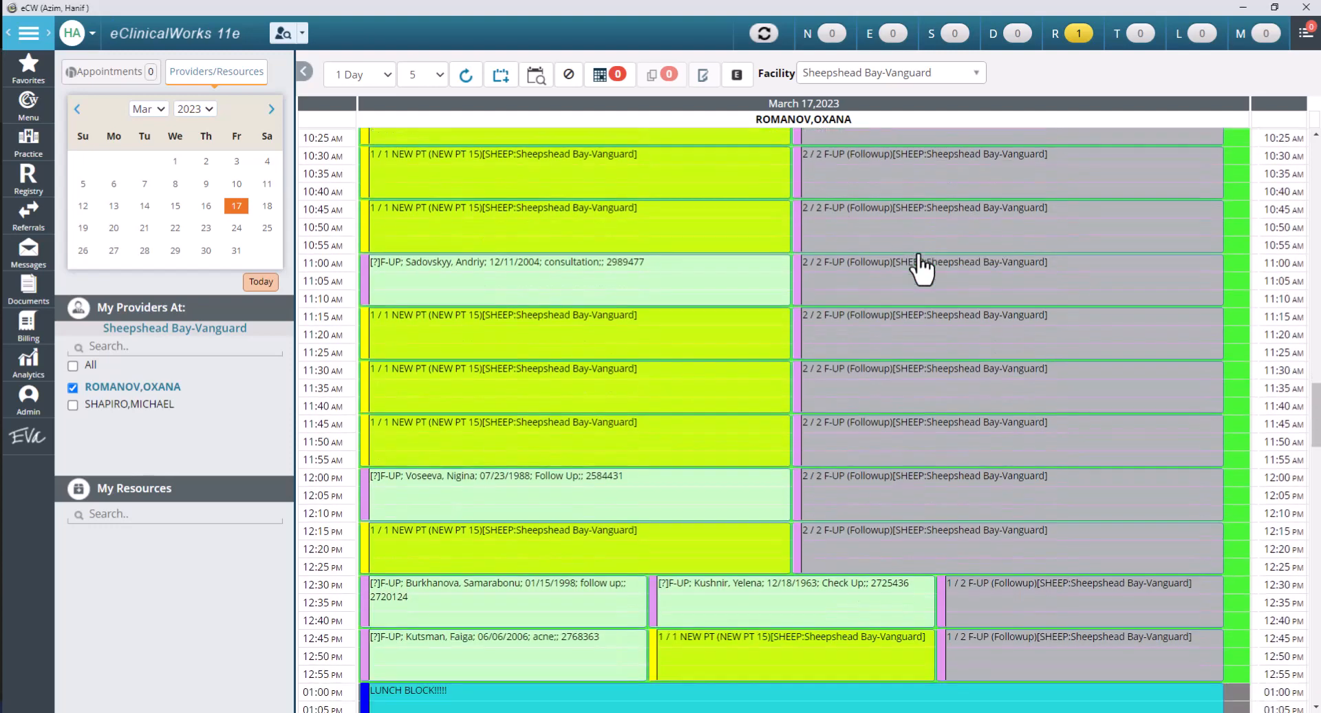
{"action": "scroll", "scroll_direction": "down", "scroll_amount": 3}
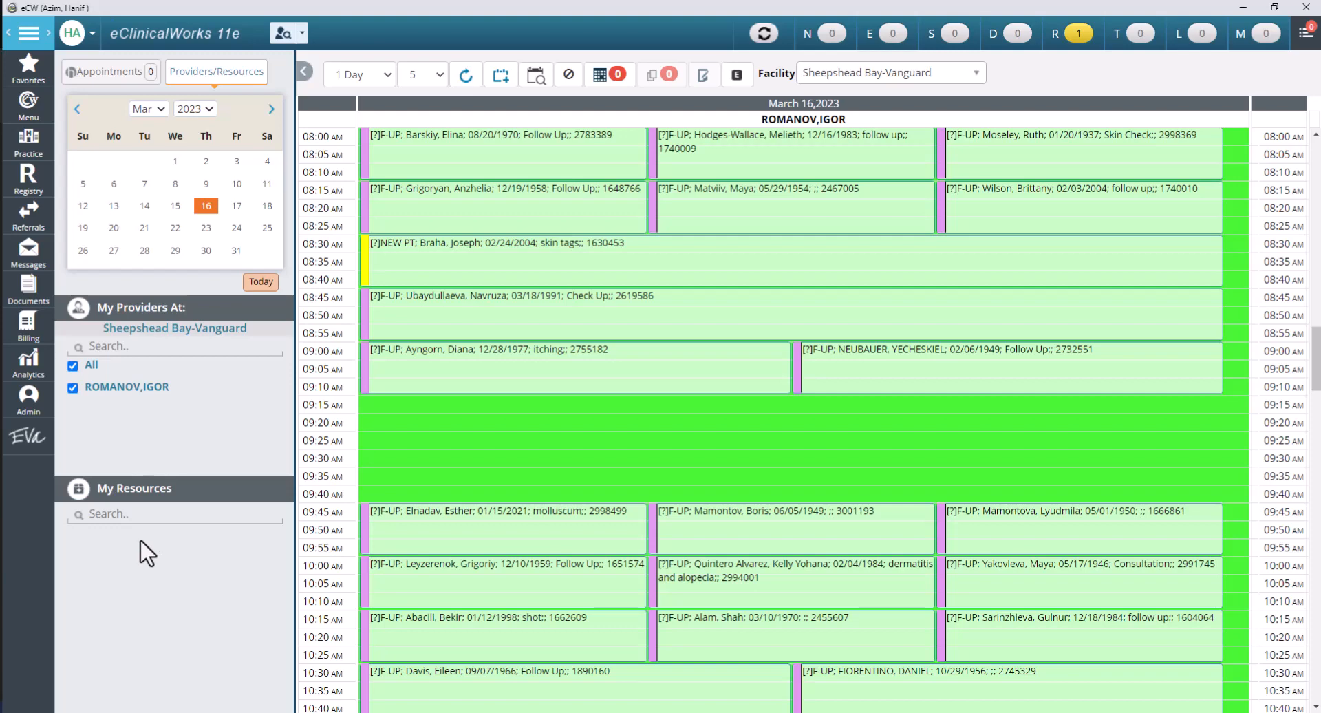
{"action": "mouse_move", "coordinate": [64, 25]}
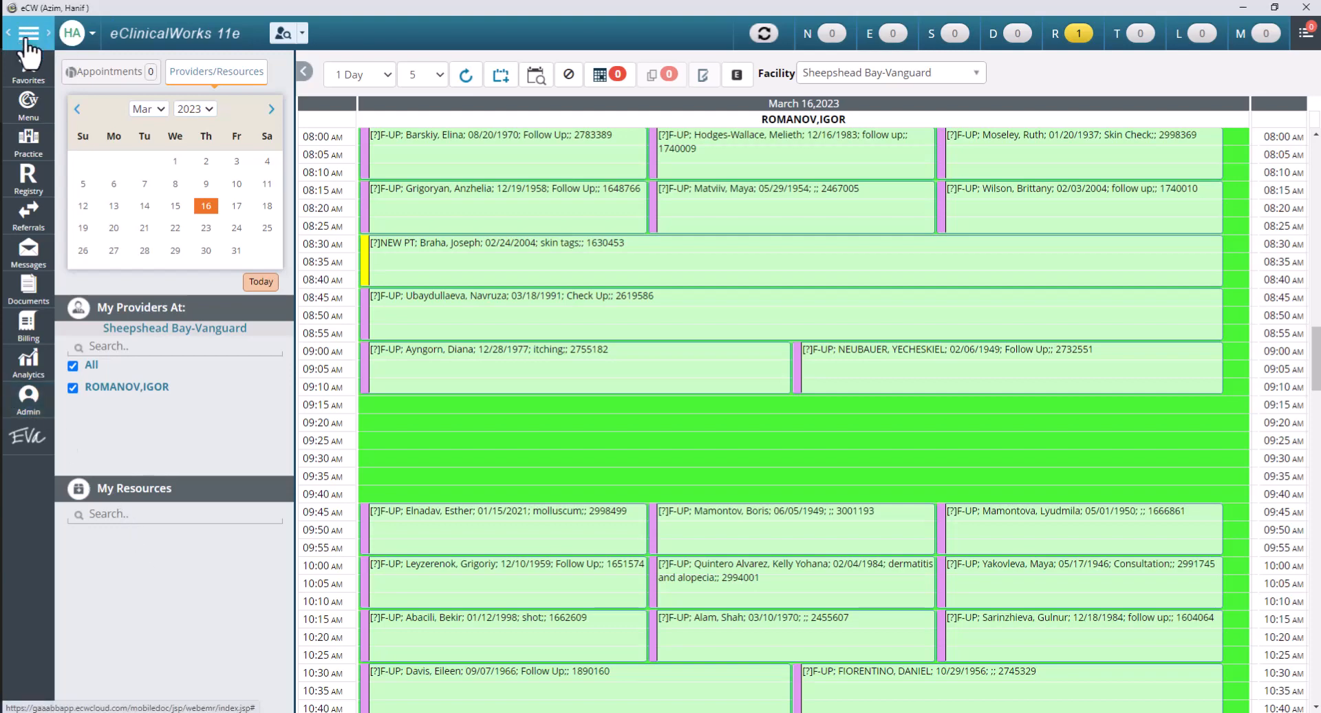
{"action": "left_click", "coordinate": [28, 135]}
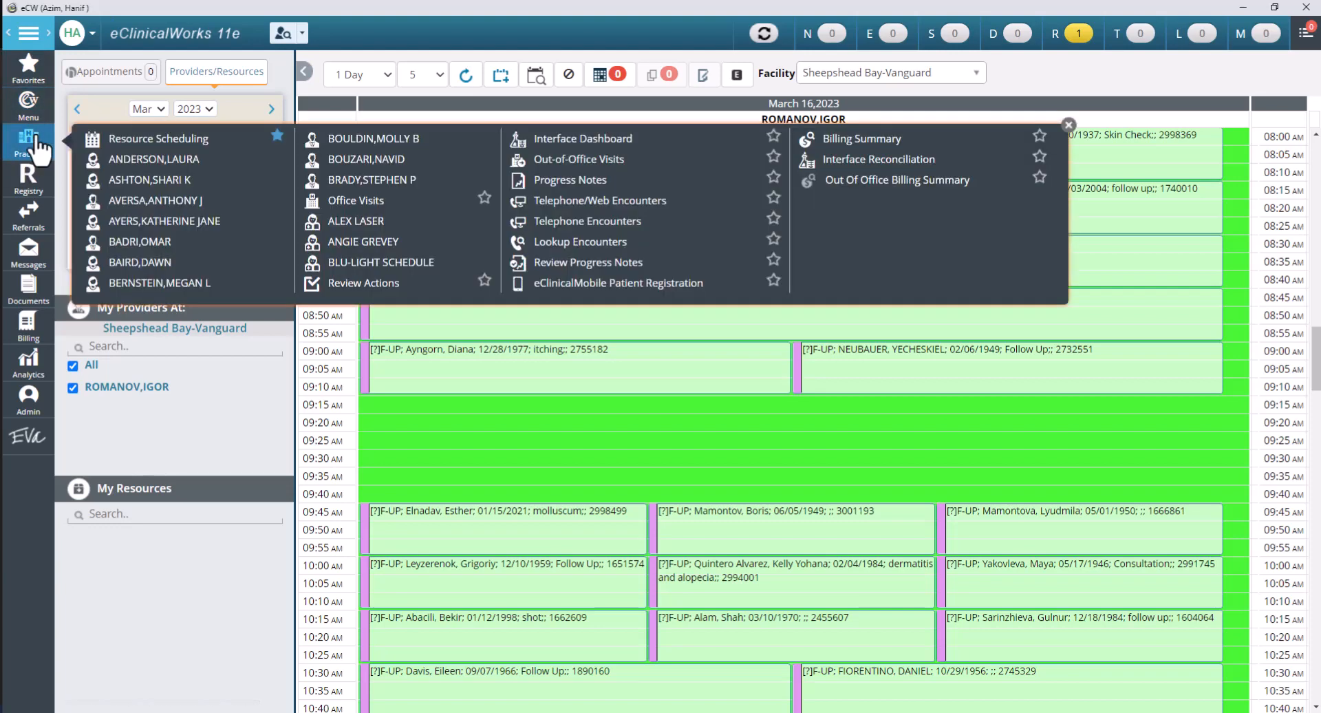